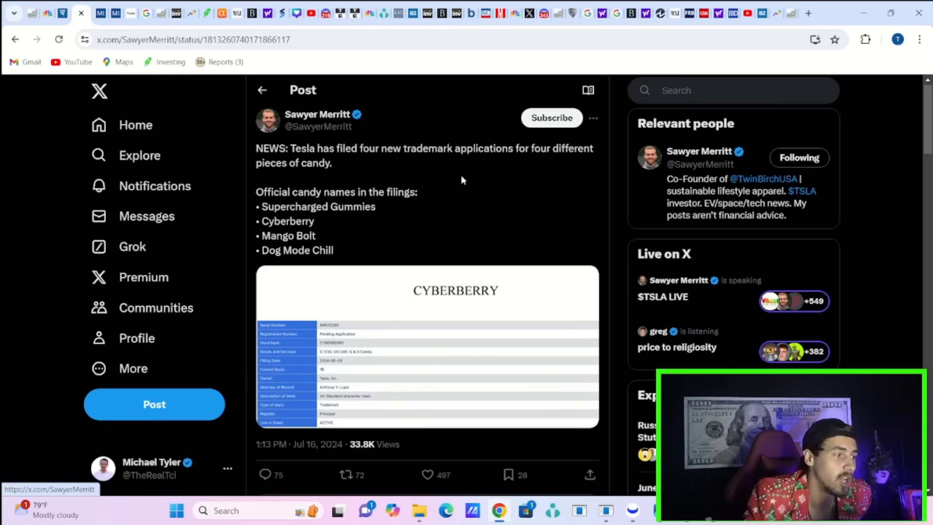
- Open the photo in Sawyer Merritt's follow-up post about Elon Musk's 2020 Big Candy tweet
left_click(430, 475)
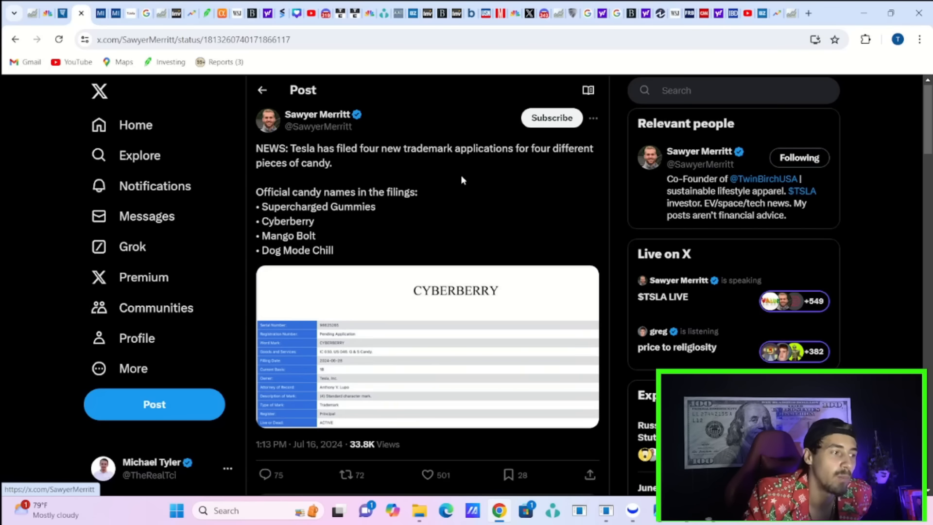
mouse_move(301, 114)
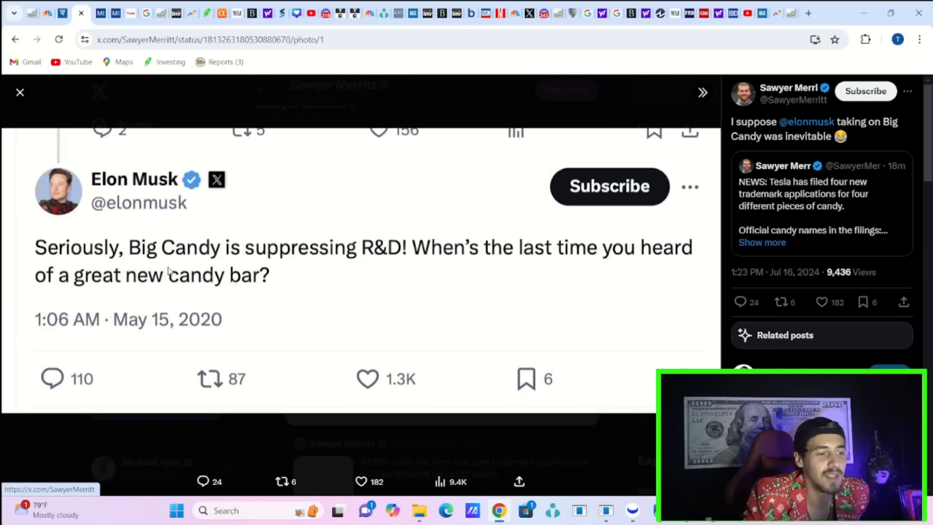
mouse_move(313, 315)
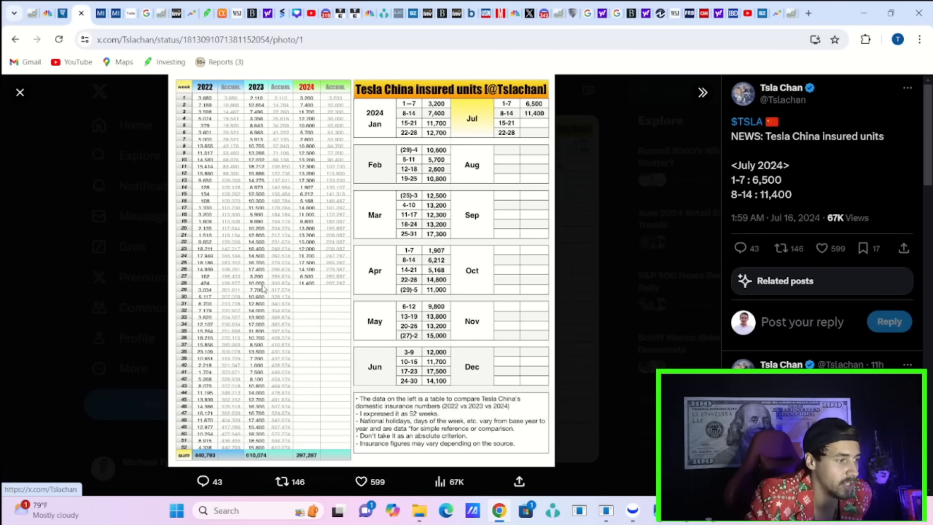
mouse_move(197, 303)
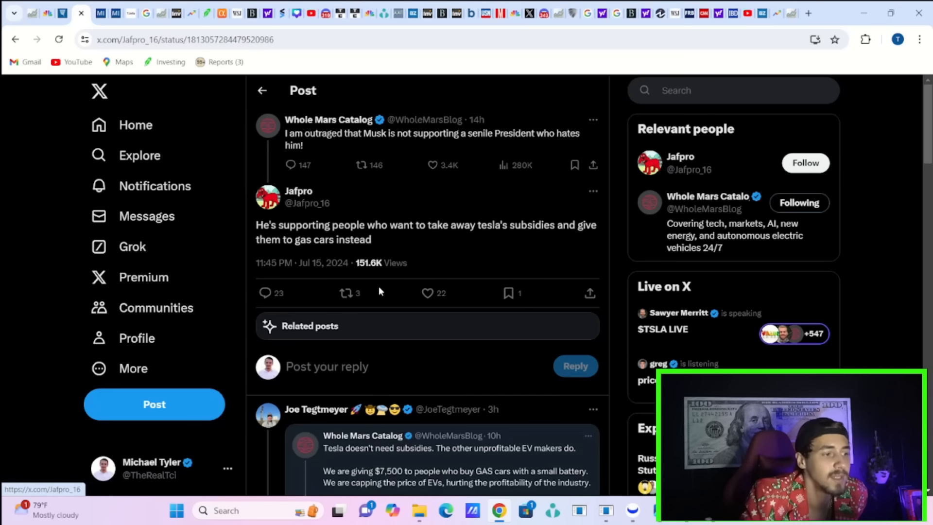
mouse_move(351, 278)
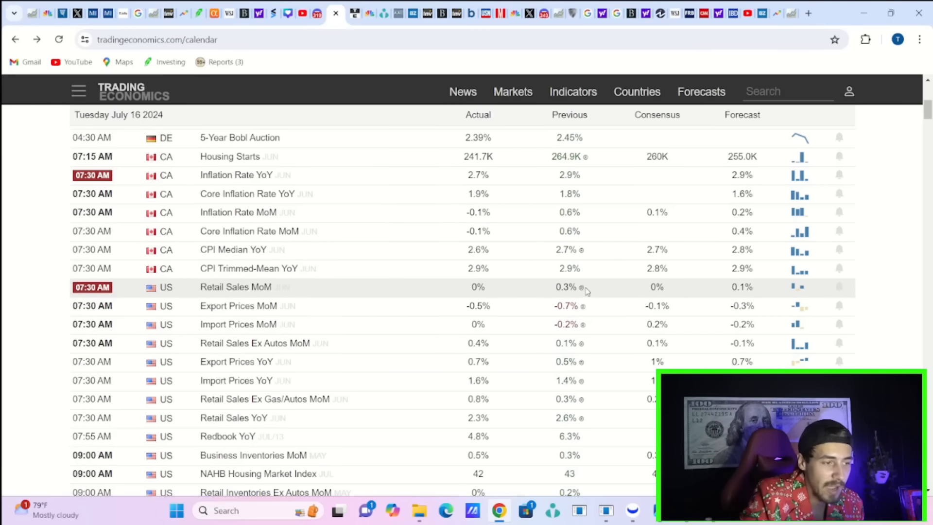
mouse_move(582, 289)
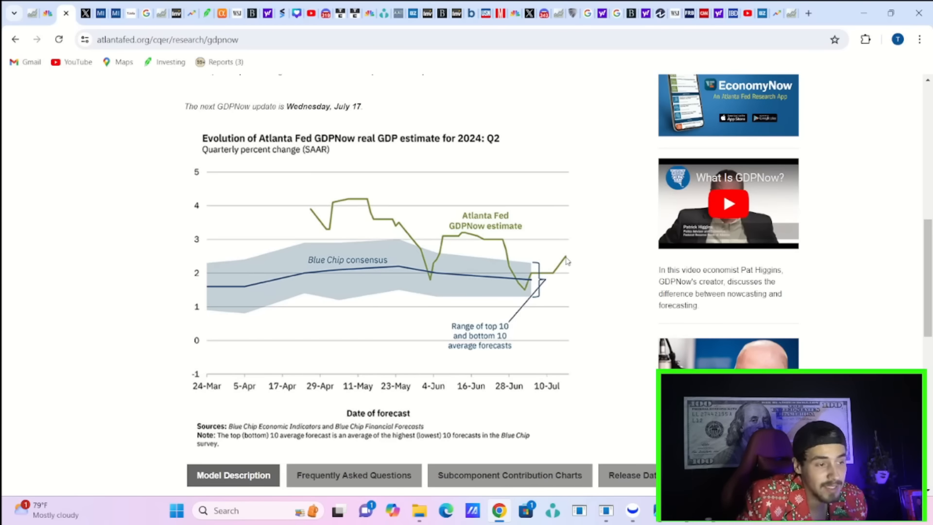
- Scroll the GDPNow page to the latest 2.5 percent estimate for July 16, 2024
scroll("up", 3)
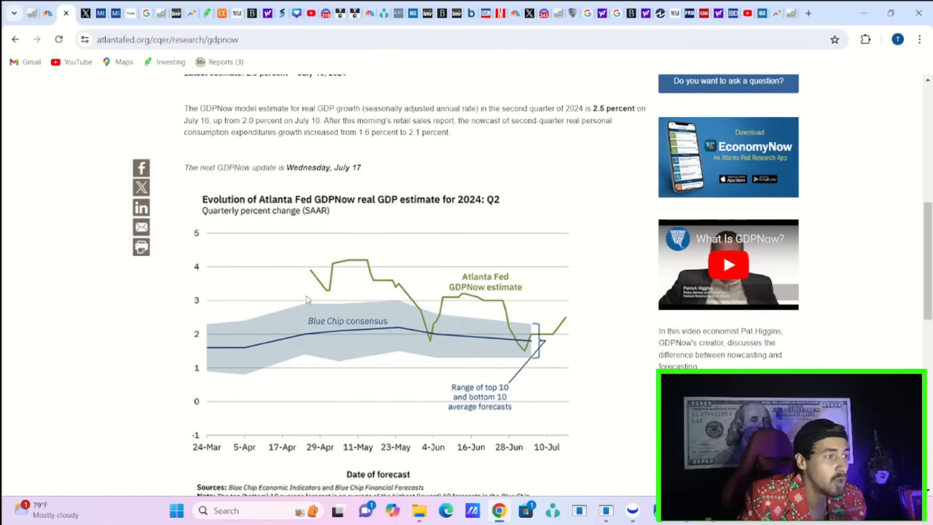
scroll("up", 3)
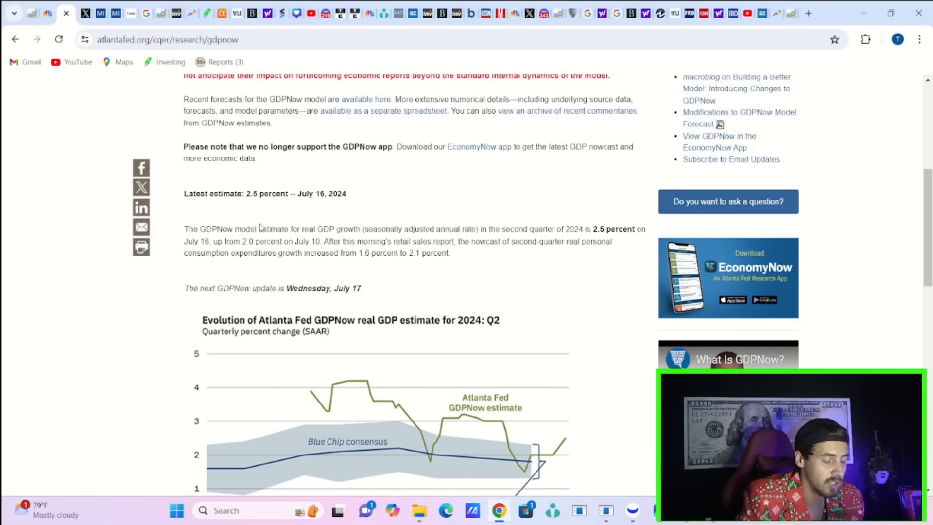
scroll("down", 3)
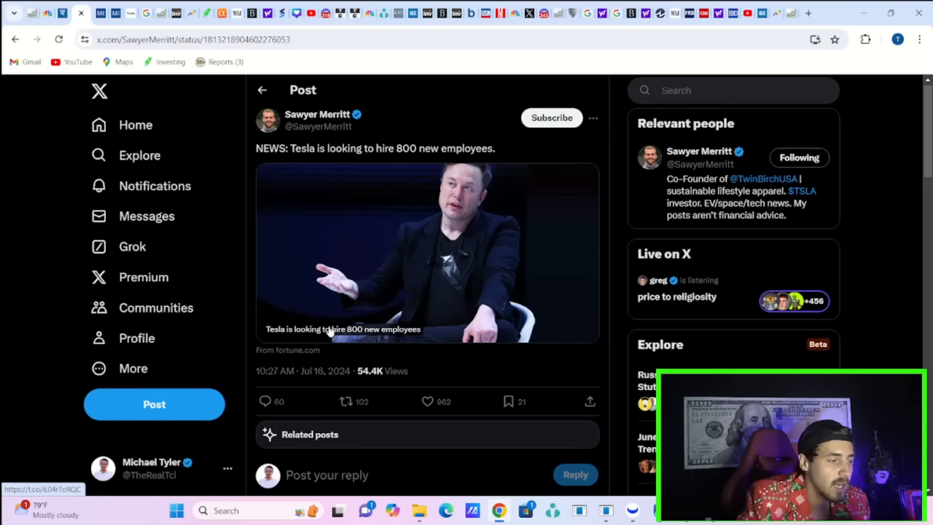
mouse_move(285, 138)
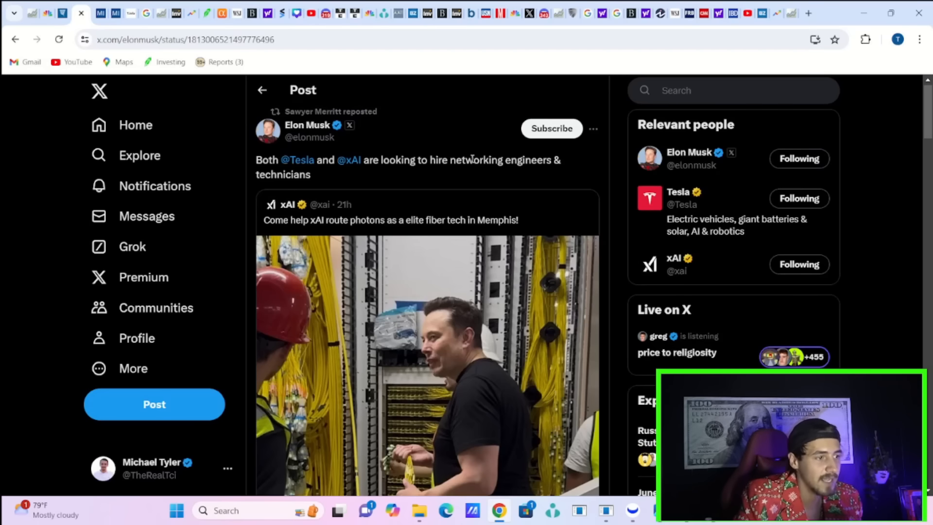
mouse_move(523, 95)
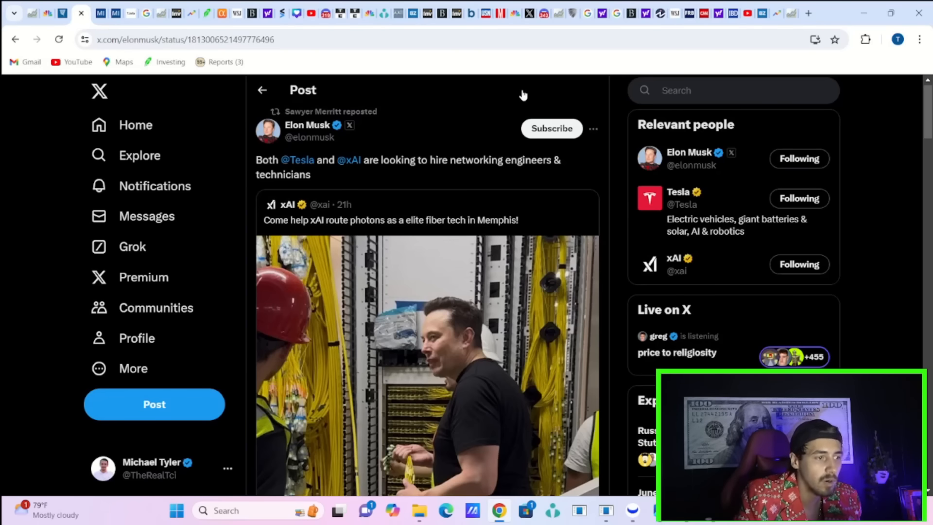
mouse_move(488, 111)
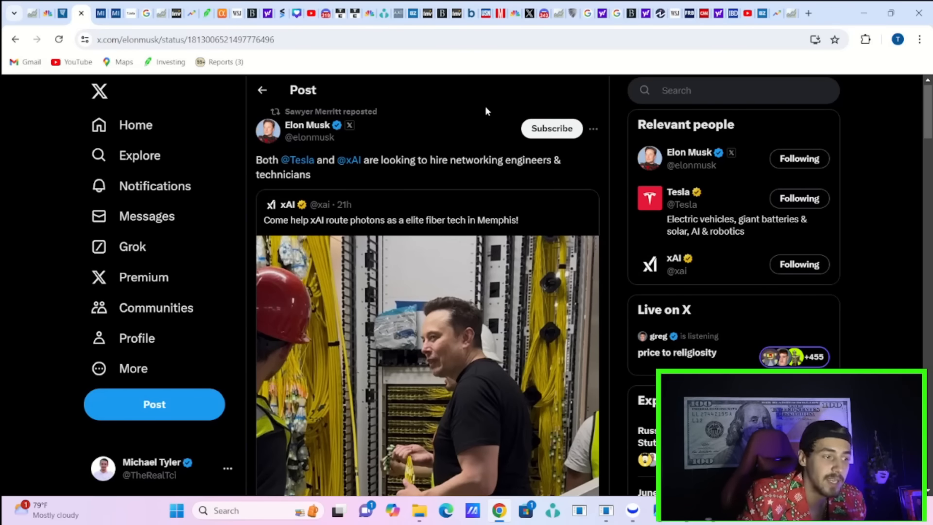
- Open the EV cost post and enlarge its map of where EV owners save most
left_click(425, 367)
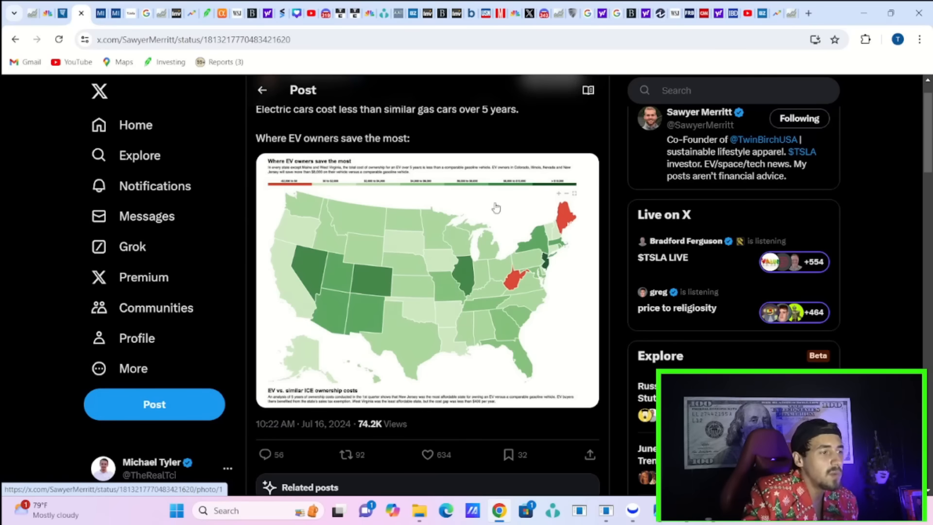
mouse_move(265, 342)
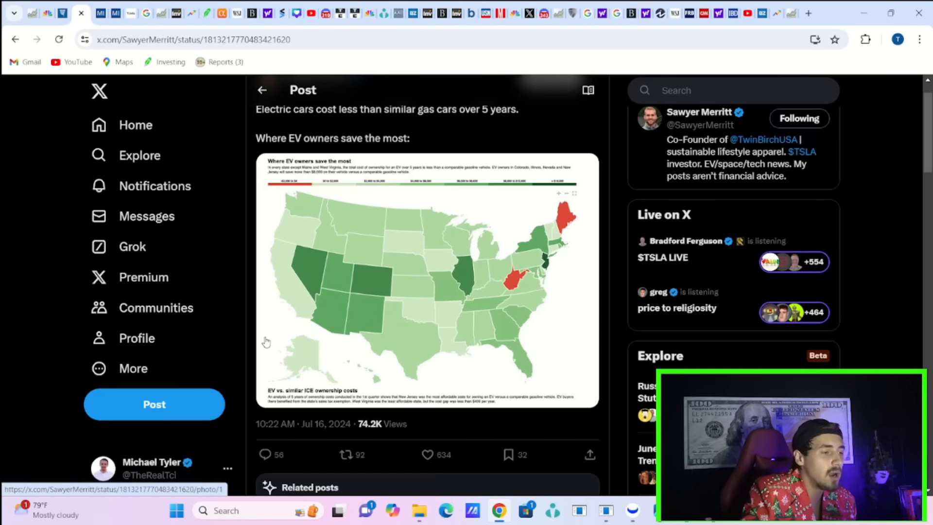
left_click(420, 282)
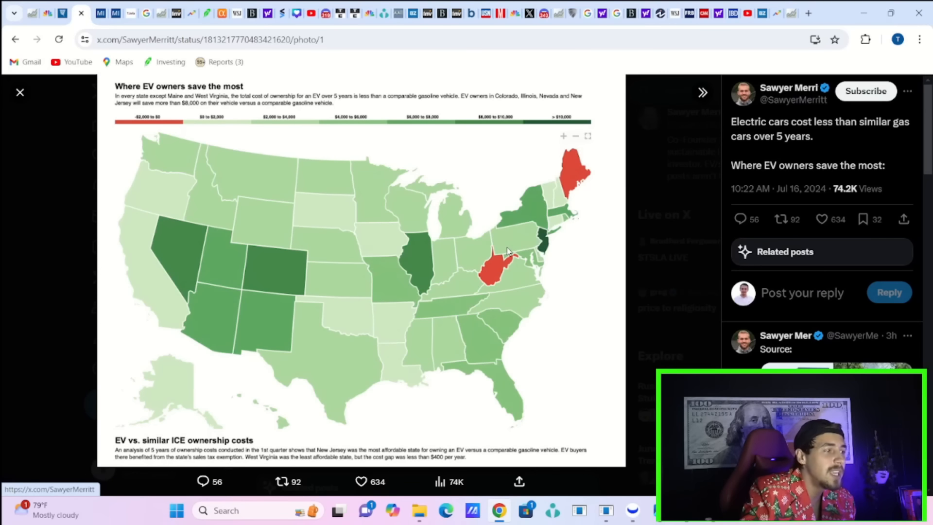
mouse_move(369, 286)
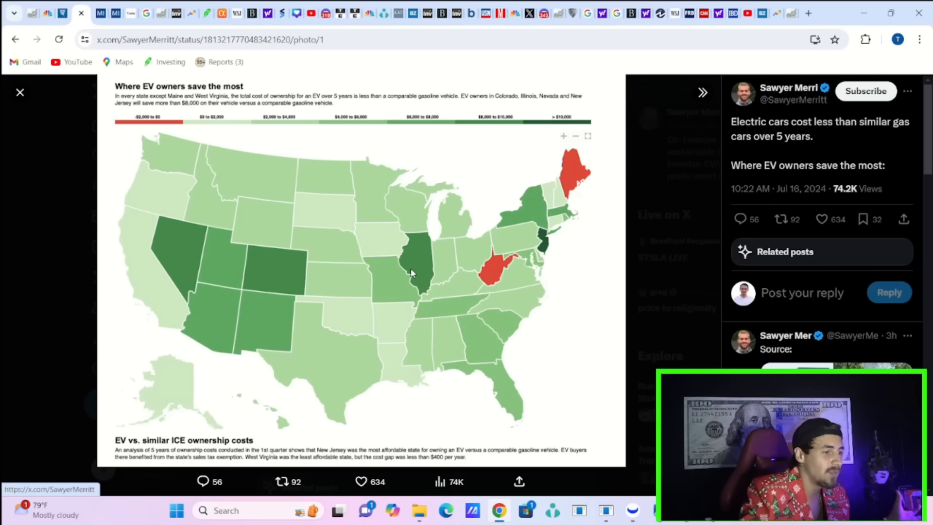
mouse_move(429, 279)
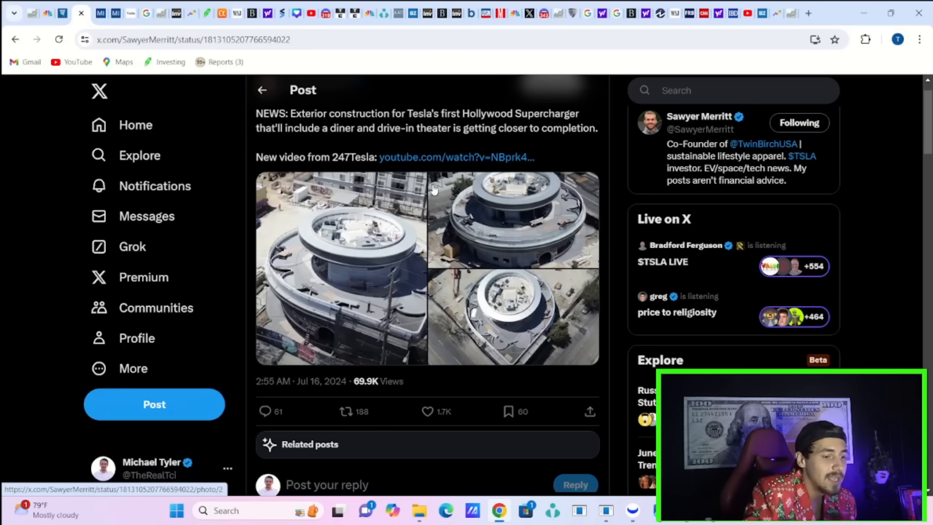
- Open the first Hollywood Supercharger aerial photo full-size and advance to the next image
left_click(337, 237)
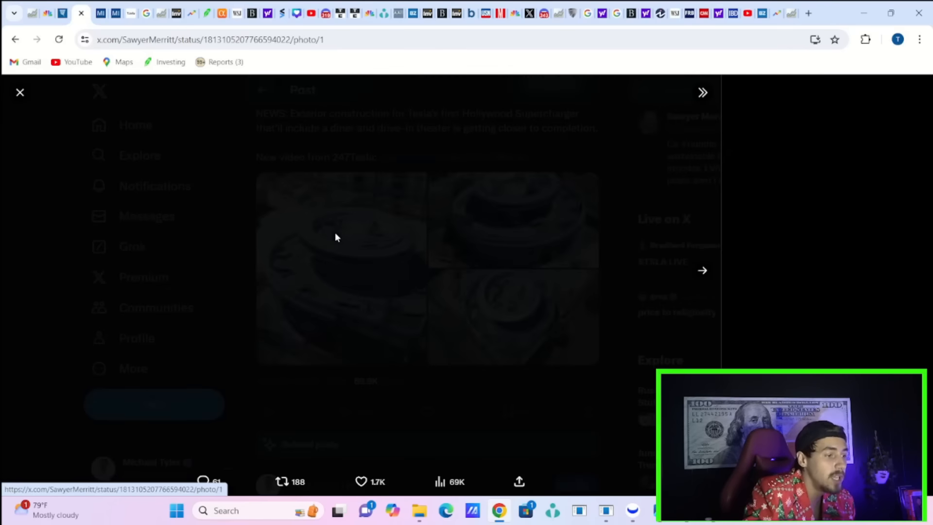
left_click(337, 237)
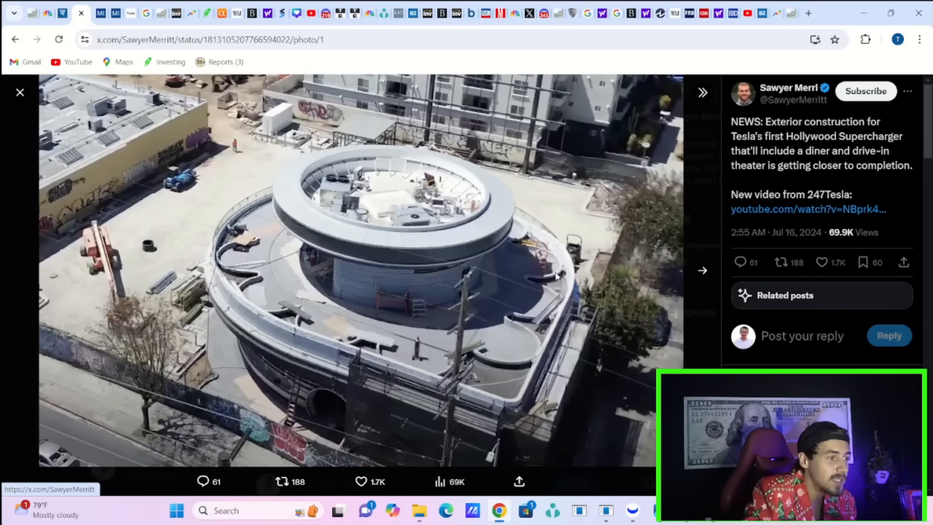
mouse_move(703, 272)
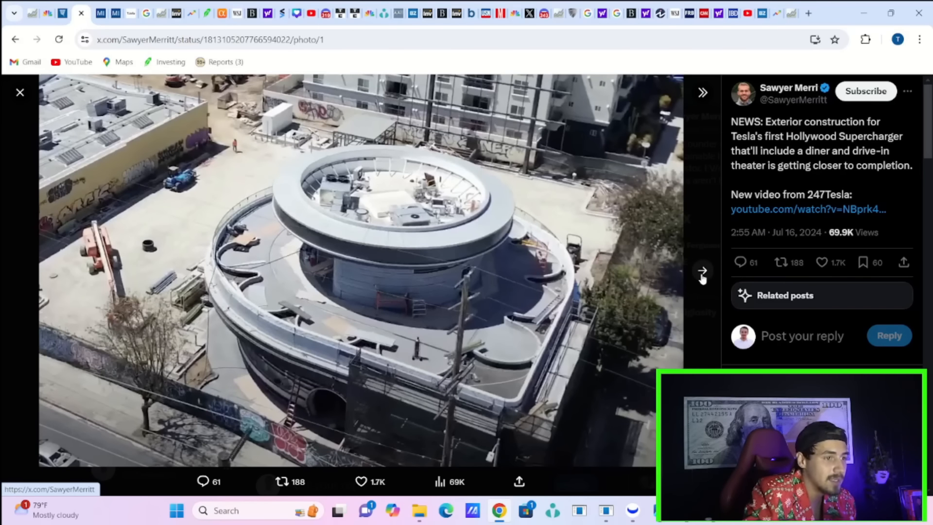
left_click(702, 271)
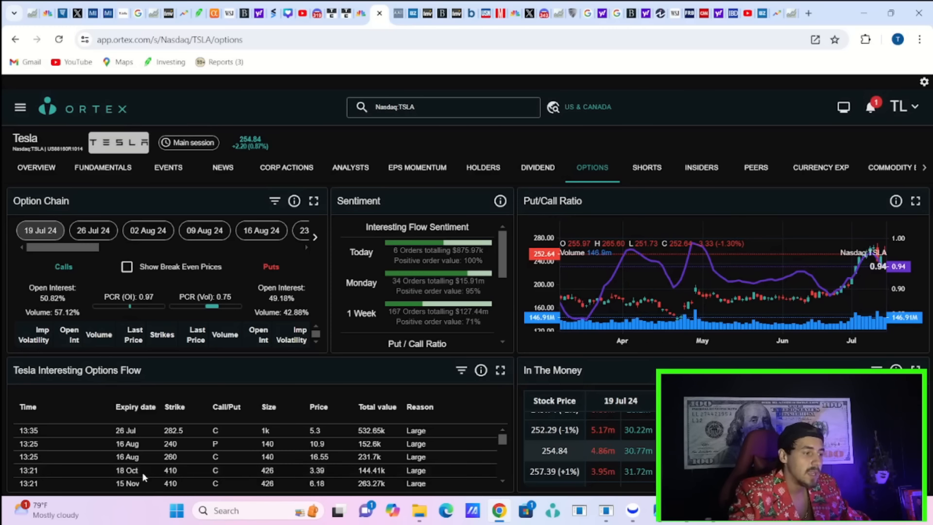
mouse_move(252, 454)
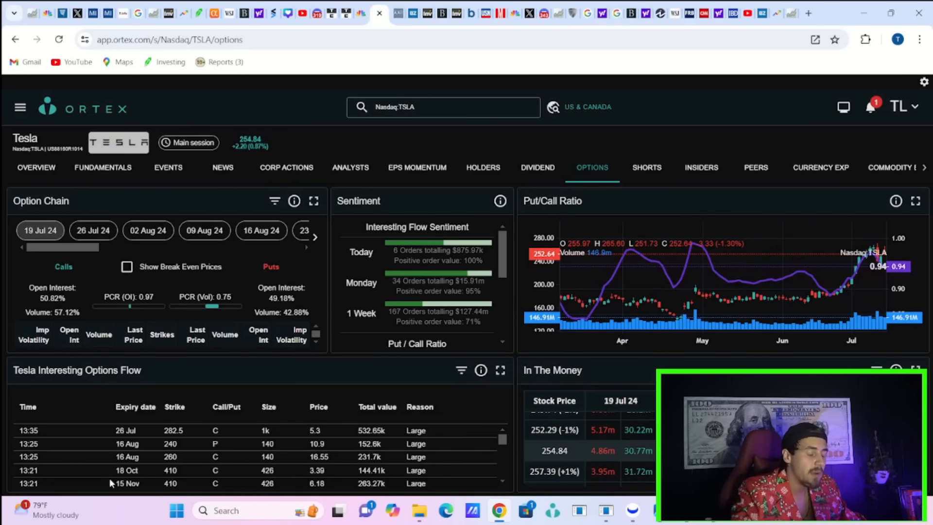
mouse_move(487, 455)
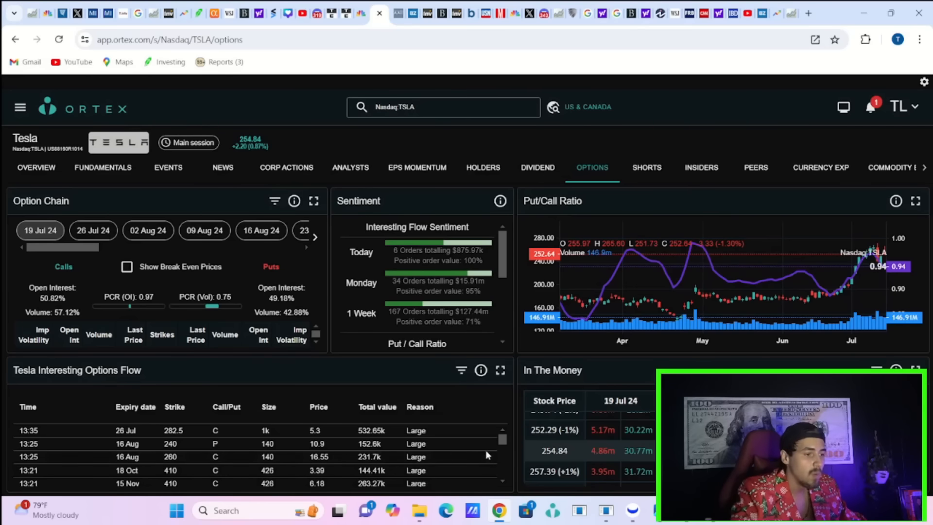
- Scroll Tesla's Interesting Options Flow table down to older large trades and sweeps
scroll("down", 3)
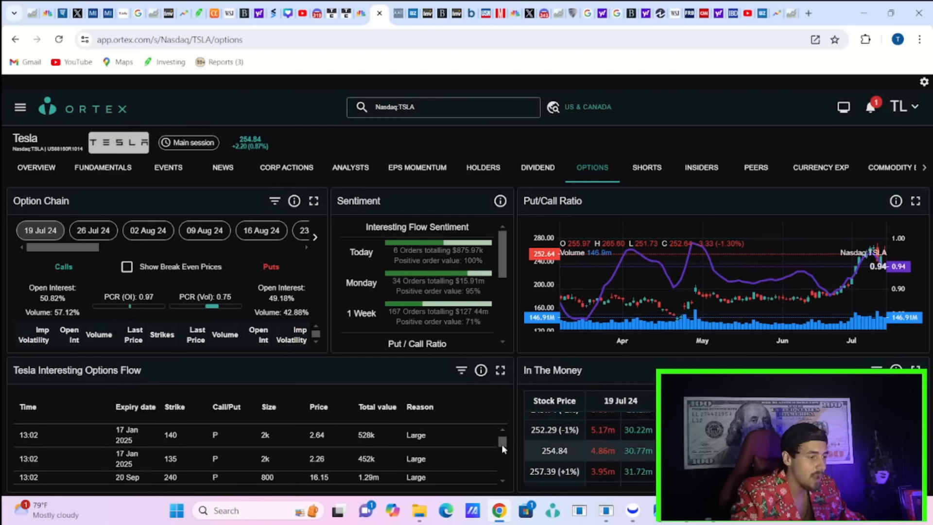
scroll("down", 3)
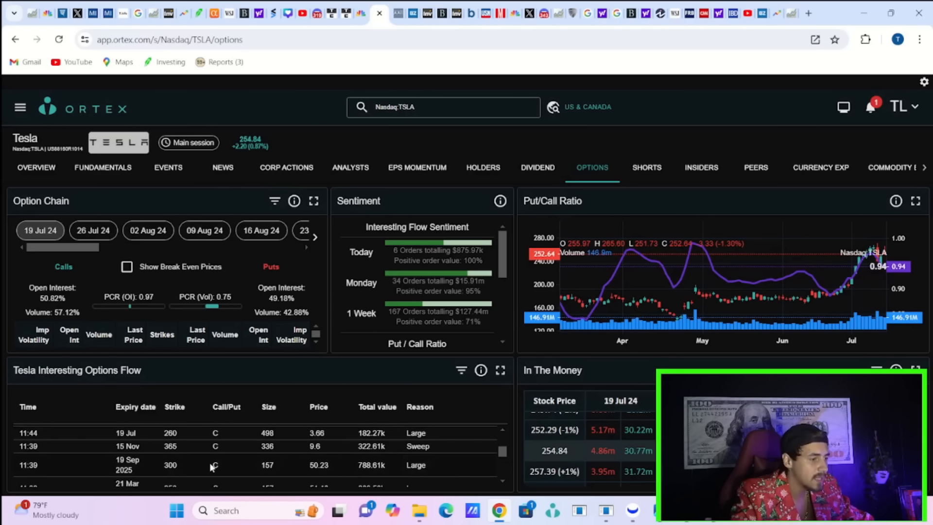
mouse_move(454, 442)
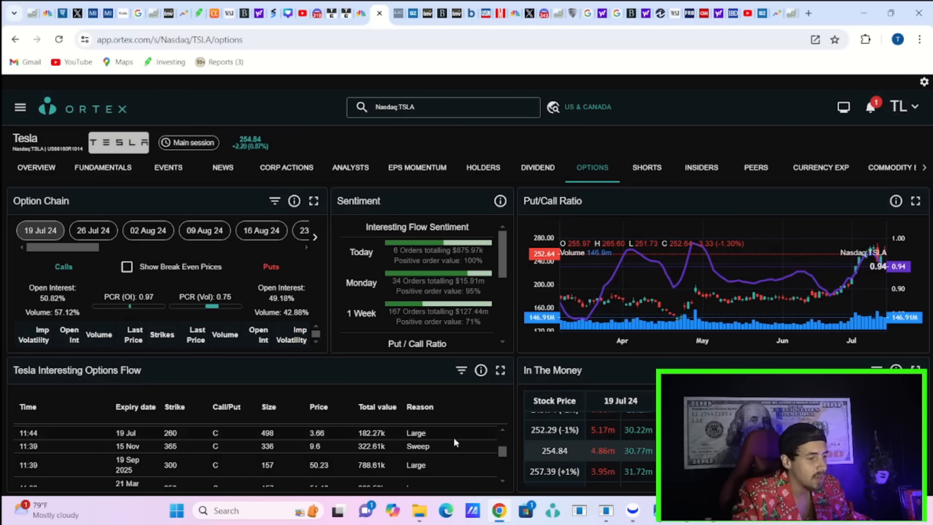
scroll("down", 3)
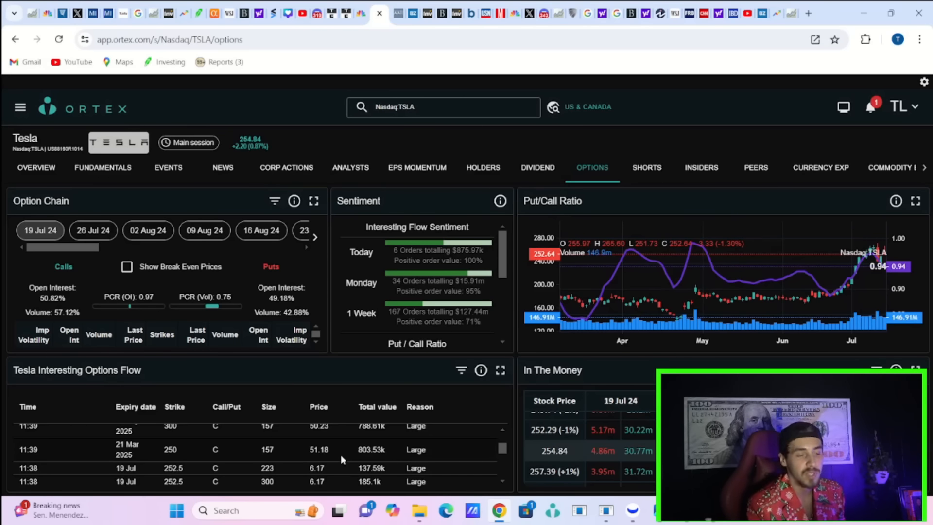
- Open Tesla's SHORTS tab and highlight the 434.92k Borrowed Change value
left_click(646, 167)
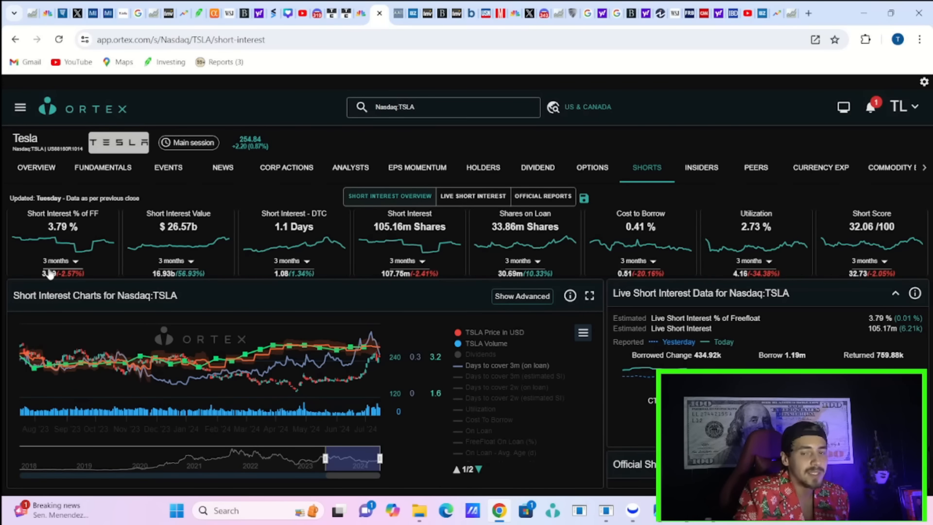
mouse_move(104, 241)
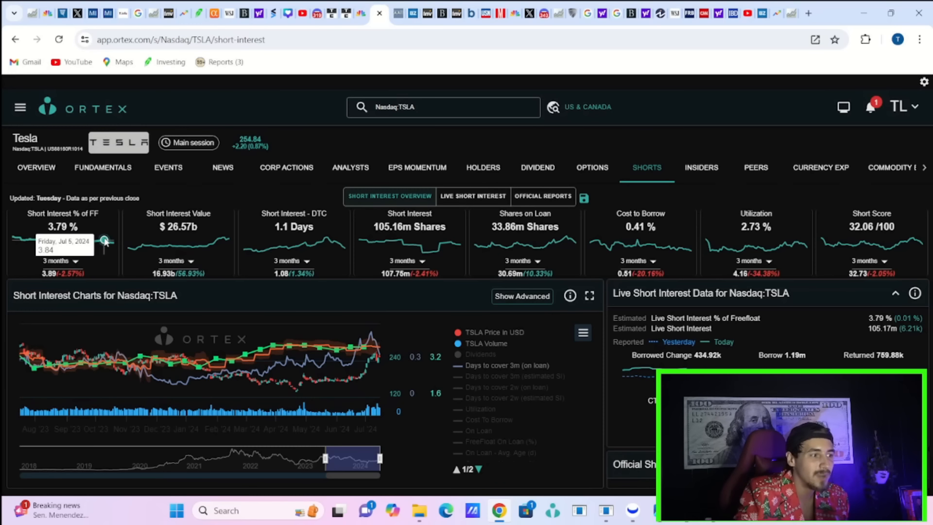
mouse_move(133, 241)
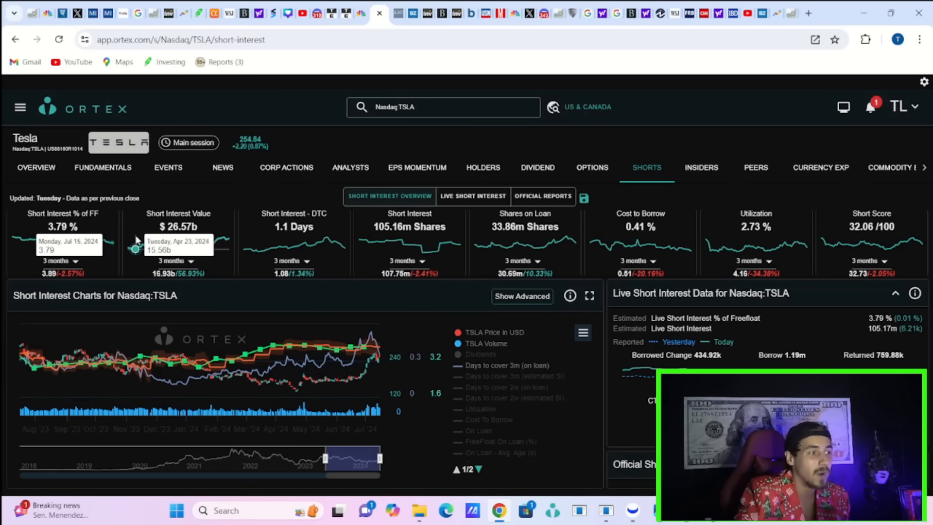
mouse_move(106, 242)
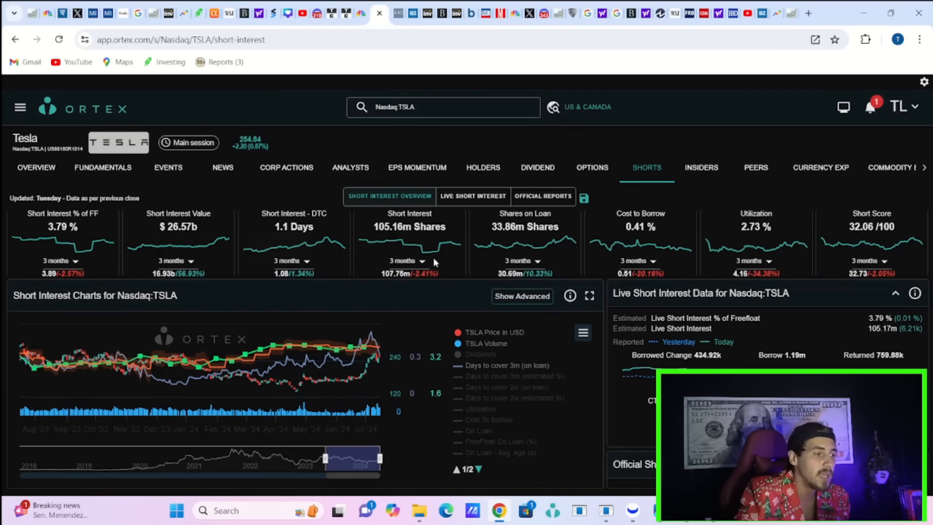
mouse_move(429, 261)
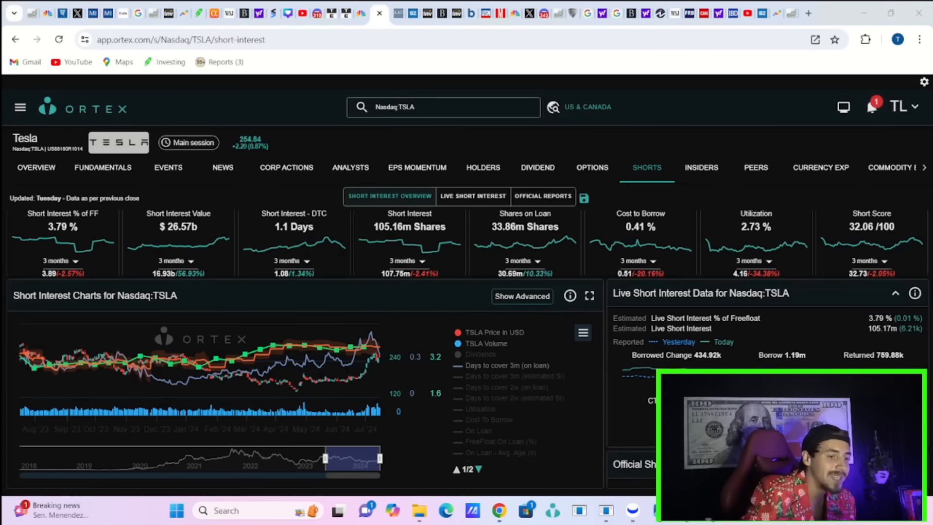
double_click(781, 356)
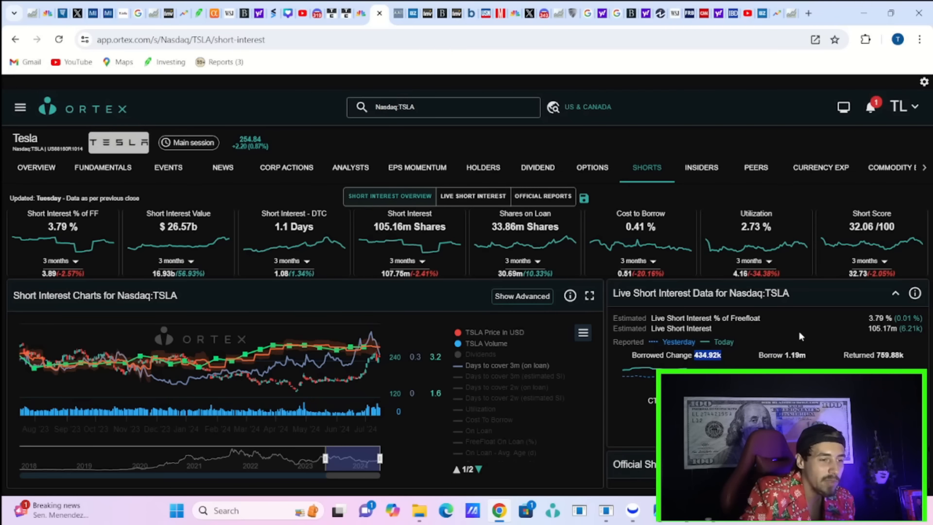
mouse_move(803, 356)
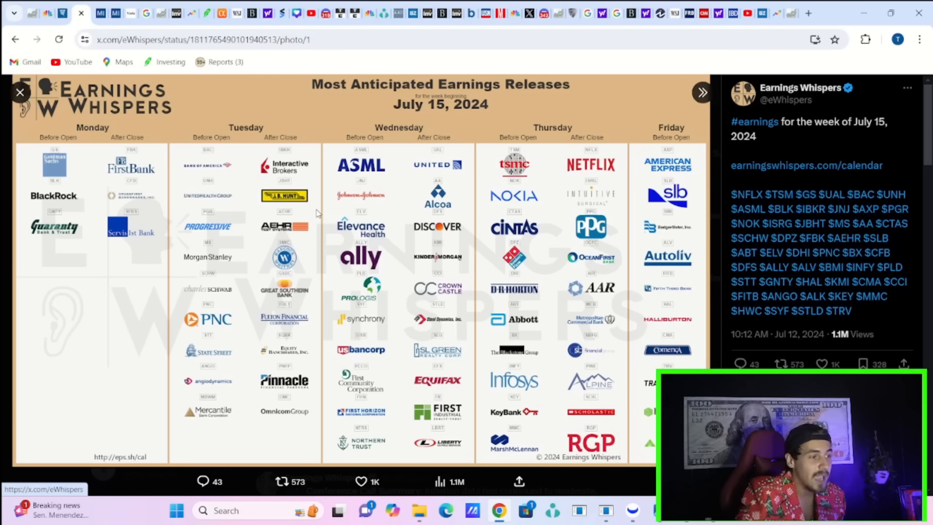
mouse_move(307, 216)
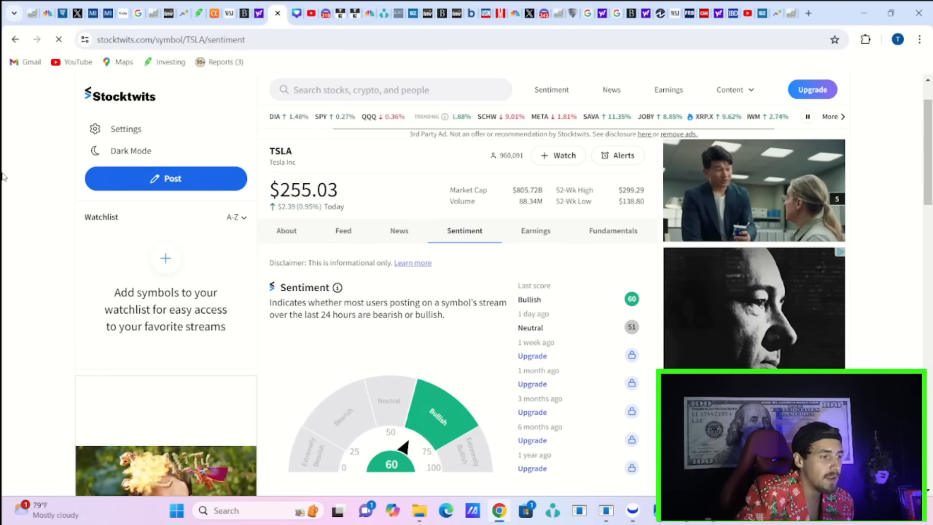
- Scroll down the Stocktwits sentiment page
scroll("down", 3)
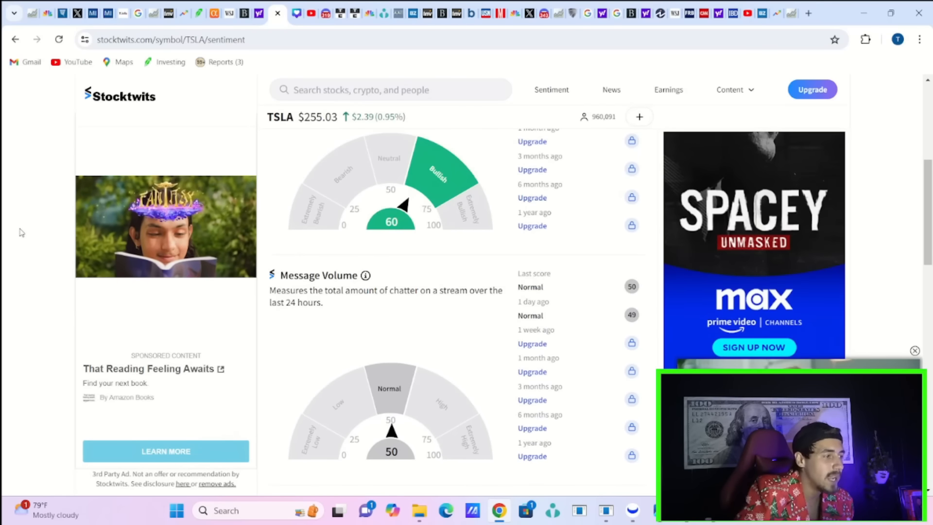
scroll("down", 3)
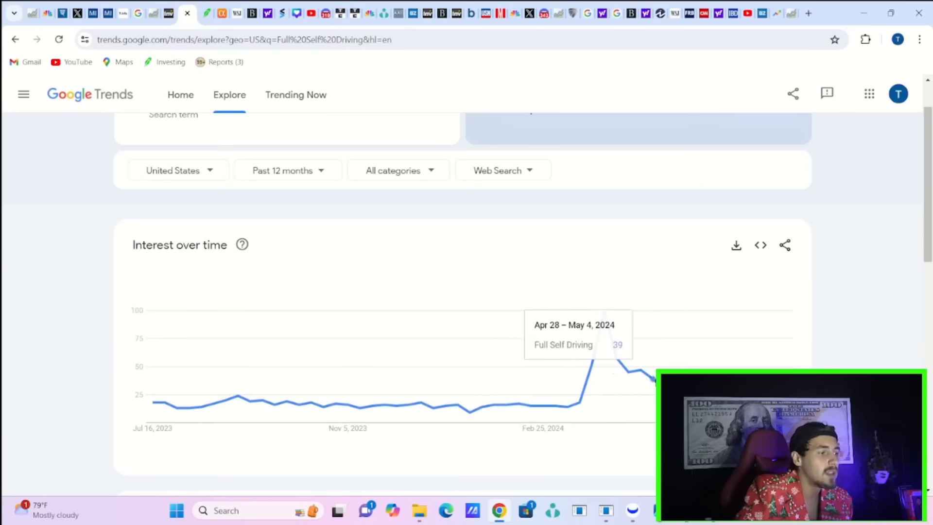
- Scroll to the Full Self Driving Interest over time chart, reaching 21 for July 7–13
scroll("down", 3)
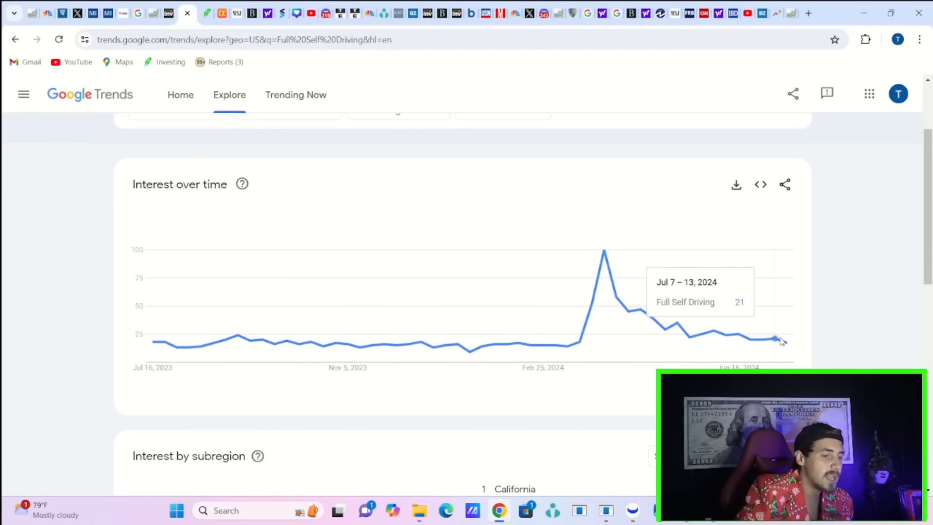
mouse_move(739, 342)
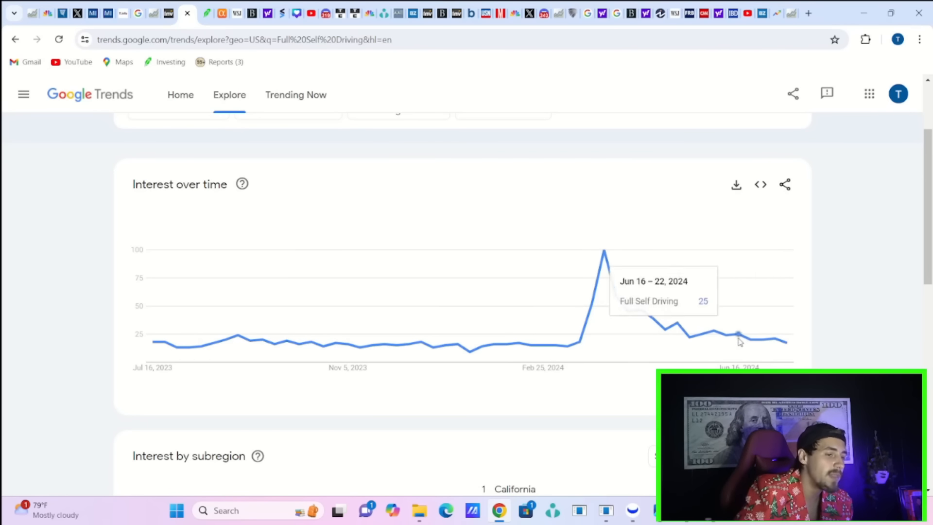
mouse_move(774, 339)
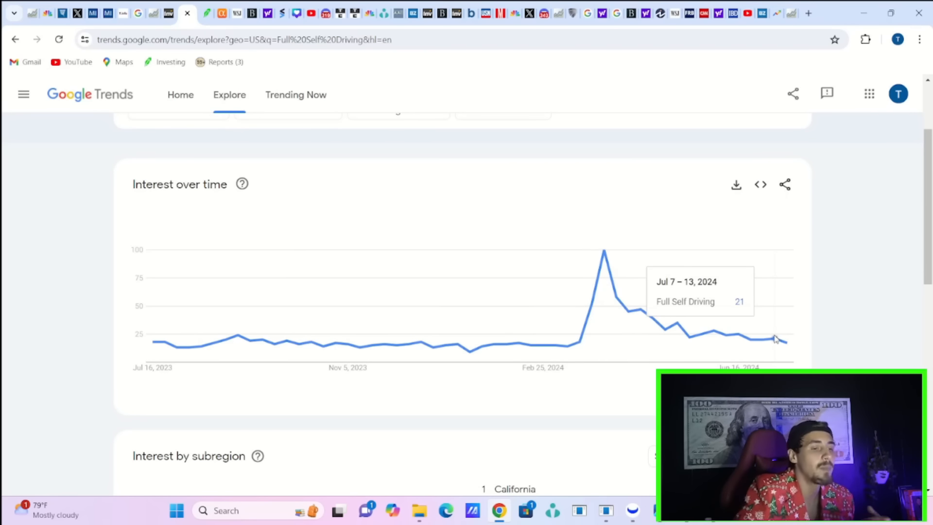
mouse_move(786, 345)
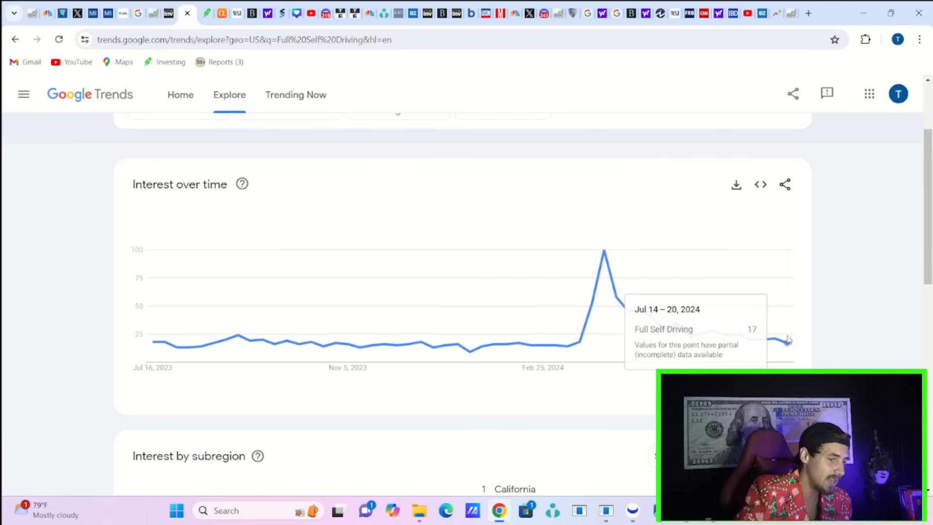
mouse_move(321, 350)
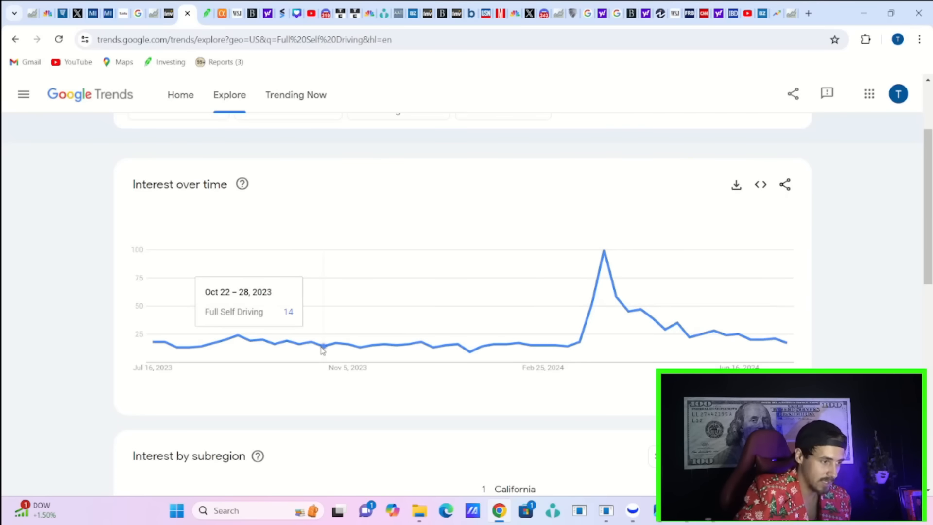
mouse_move(507, 358)
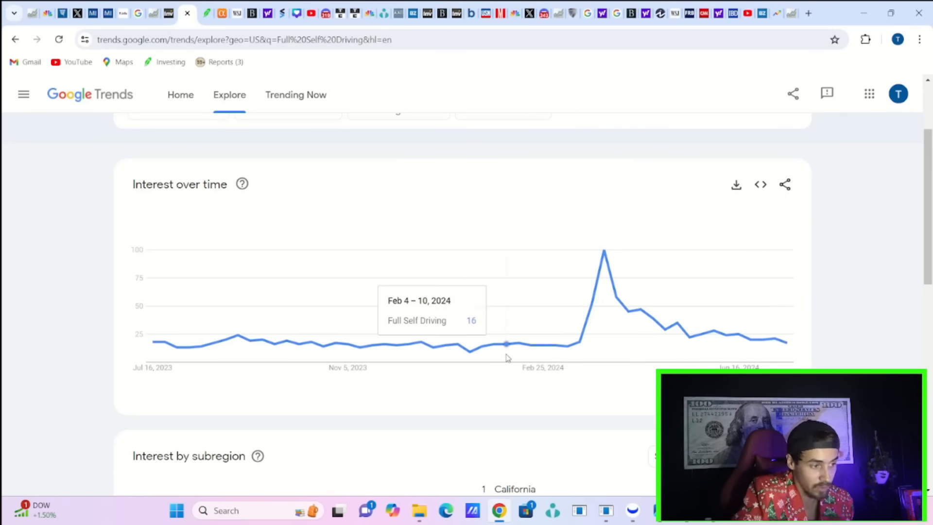
mouse_move(521, 342)
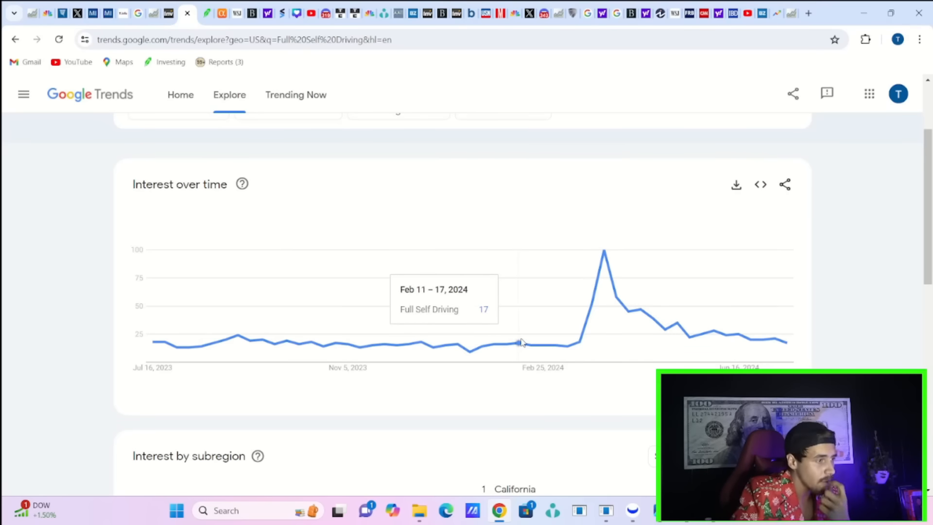
mouse_move(579, 330)
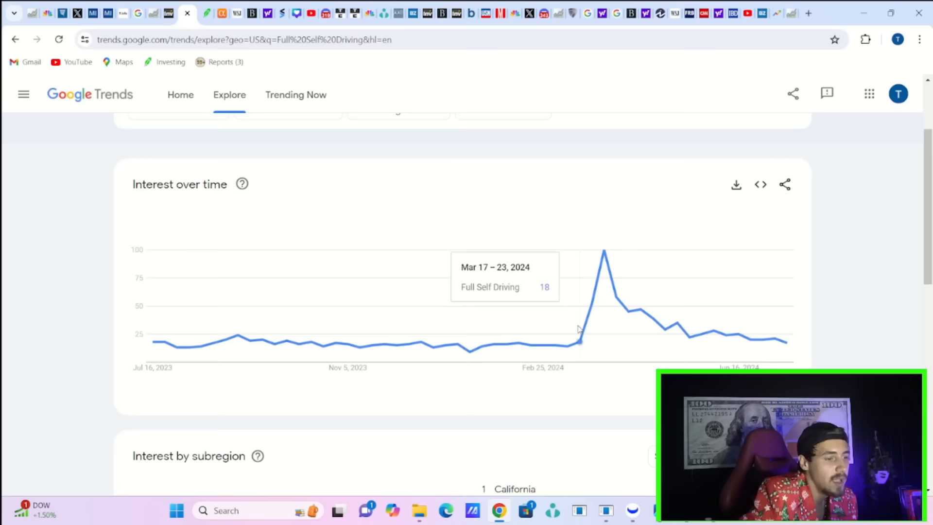
mouse_move(495, 333)
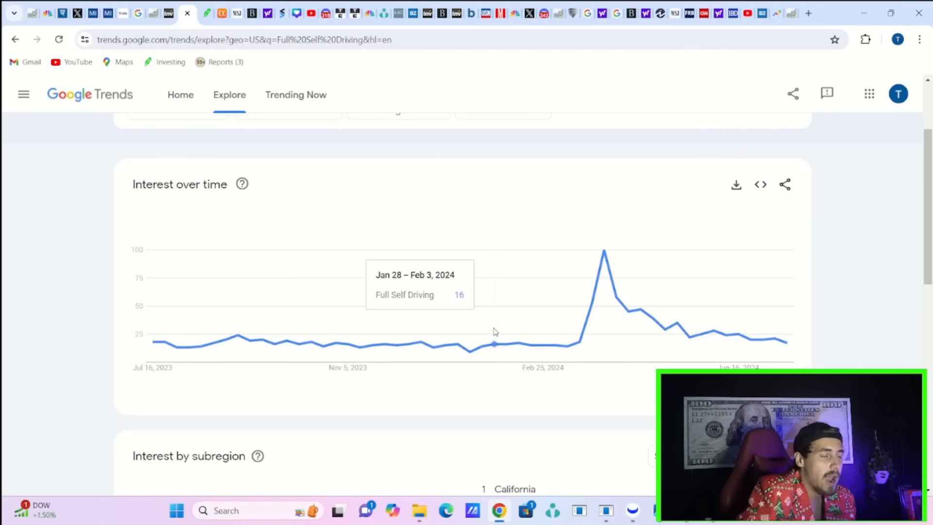
mouse_move(491, 319)
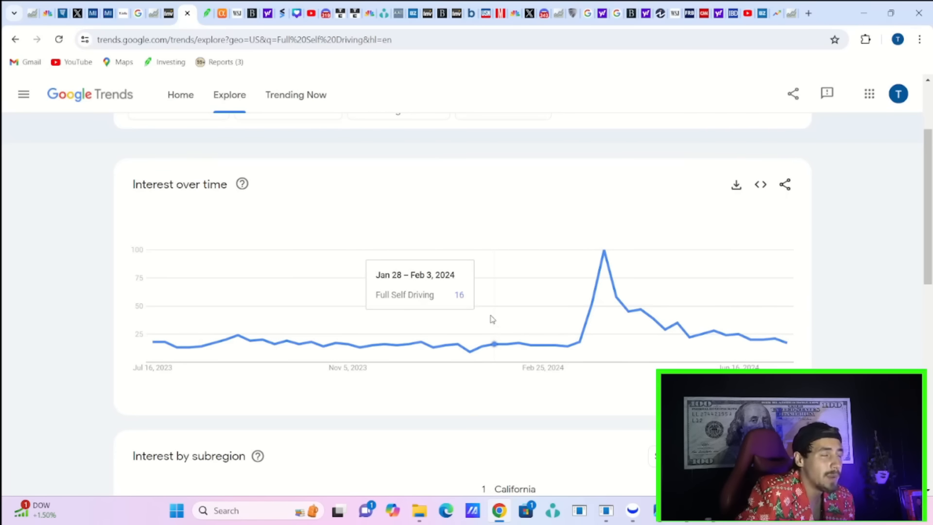
mouse_move(488, 317)
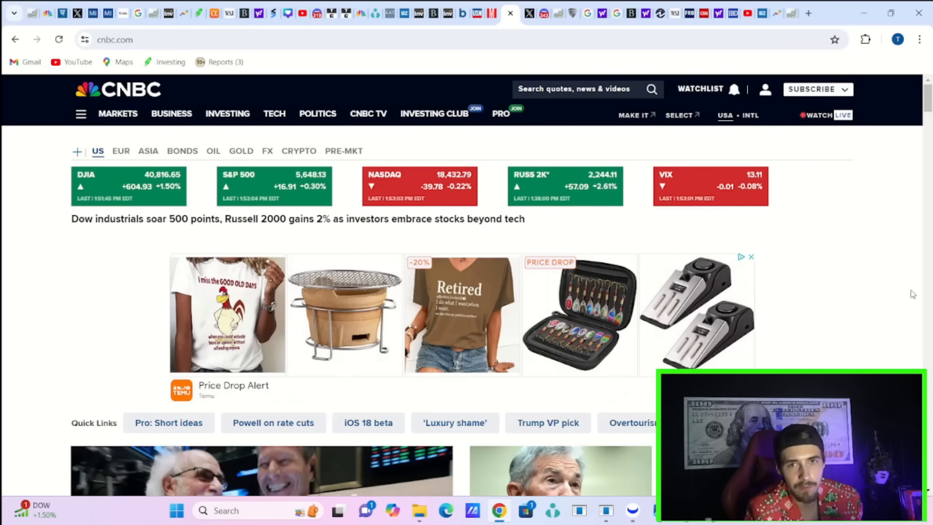
- Switch to the tesla-info.com global inventory statistics page
left_click(274, 423)
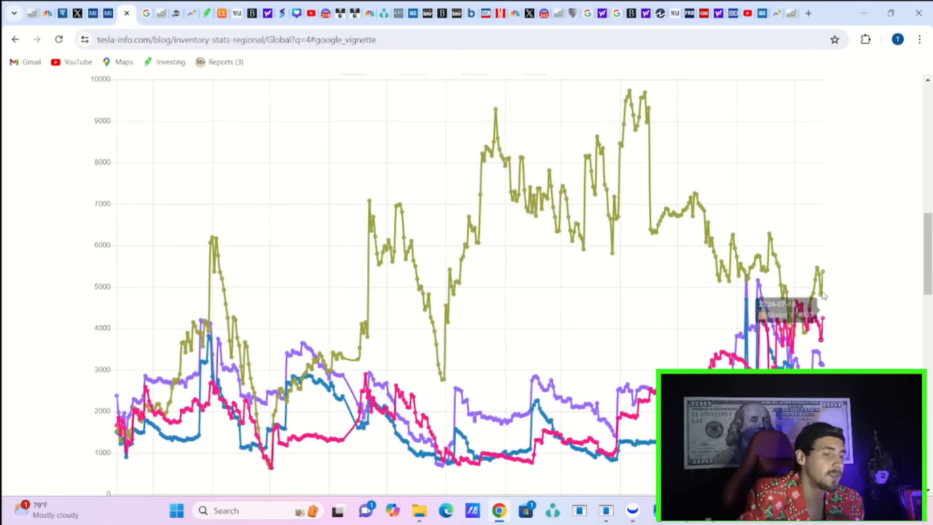
mouse_move(825, 279)
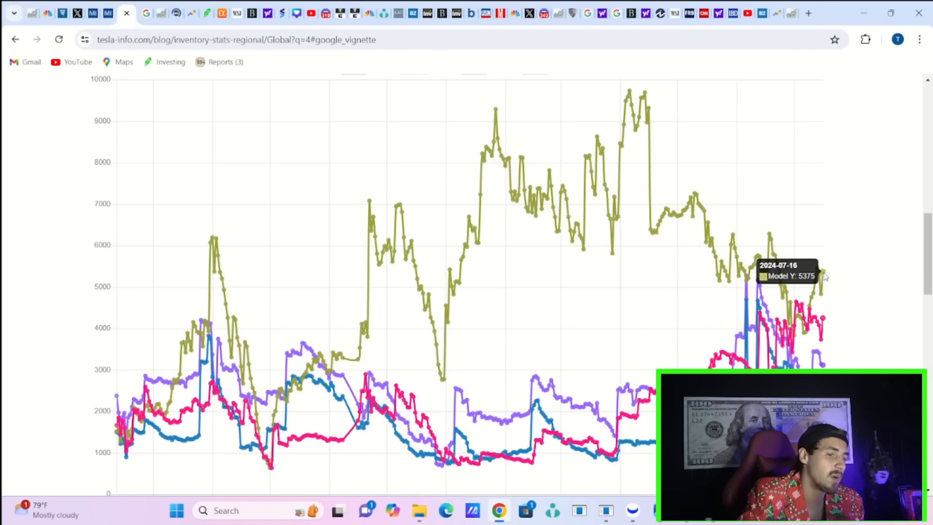
- Scroll the tesla-info.com inventory stats page to view the Model 3, Y, S and X chart
scroll("down", 3)
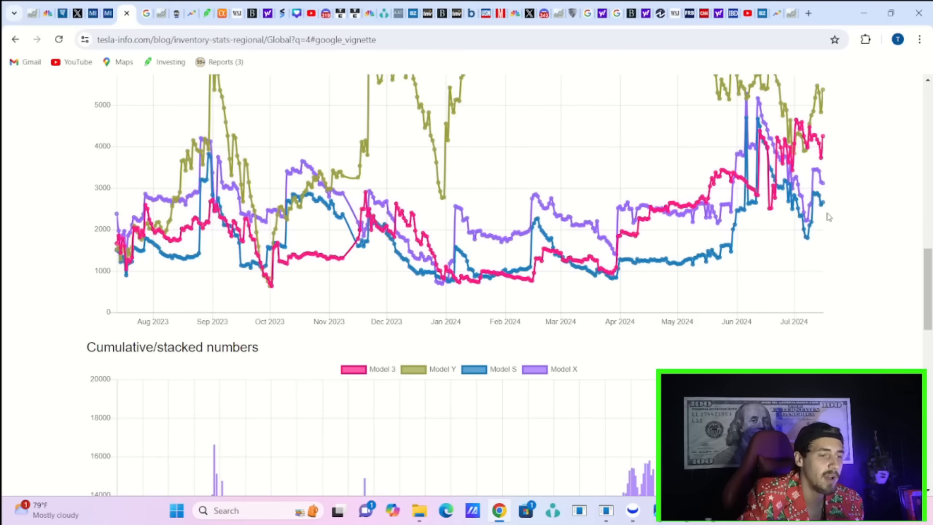
mouse_move(825, 145)
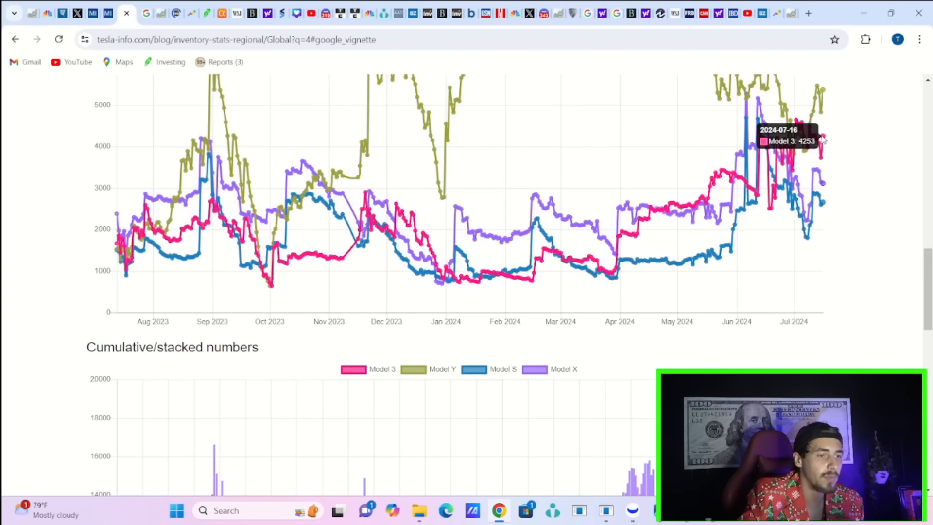
scroll("down", 3)
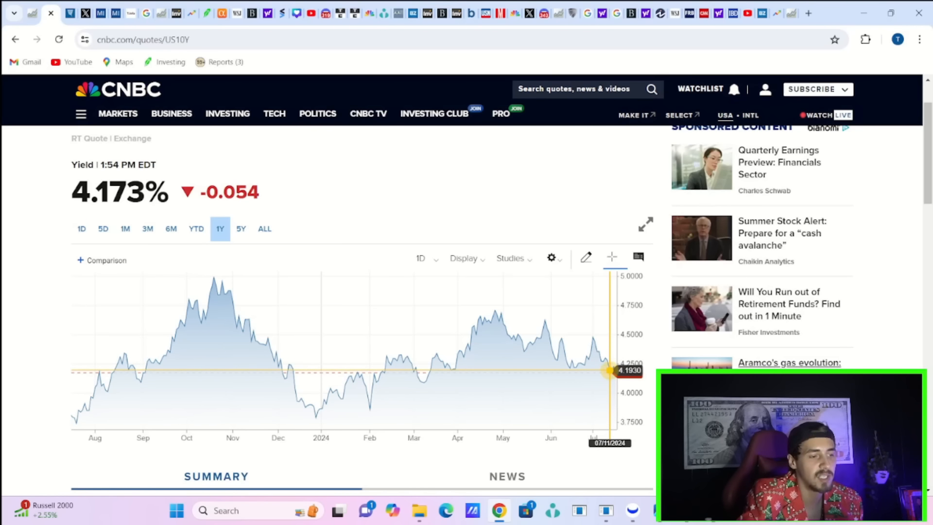
mouse_move(426, 354)
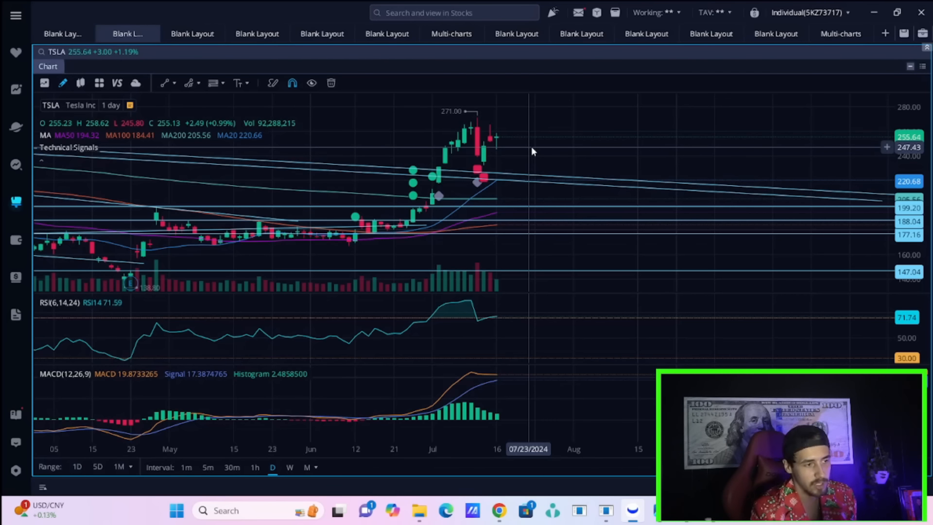
mouse_move(558, 171)
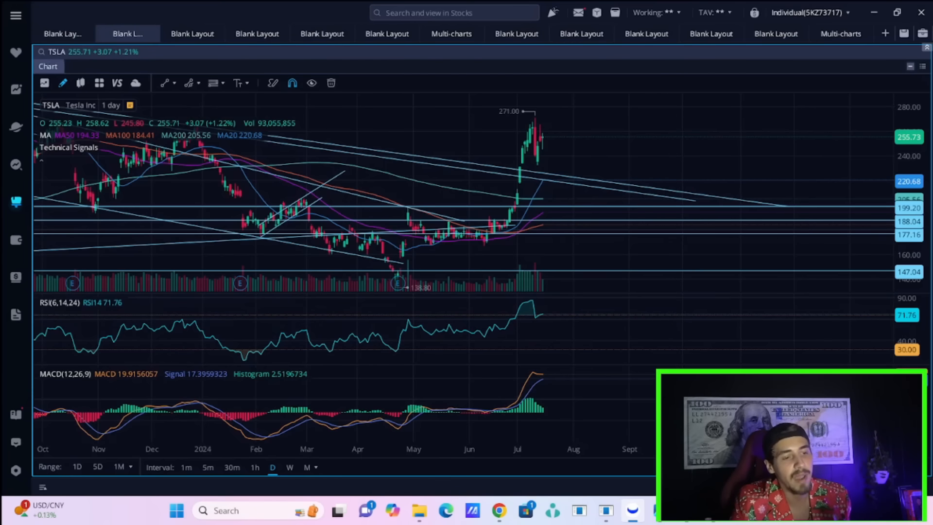
mouse_move(519, 394)
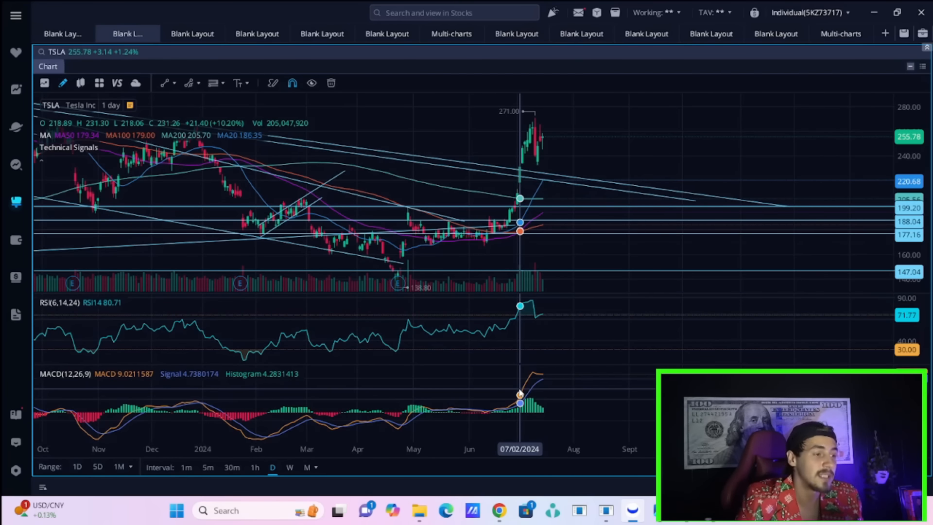
mouse_move(540, 293)
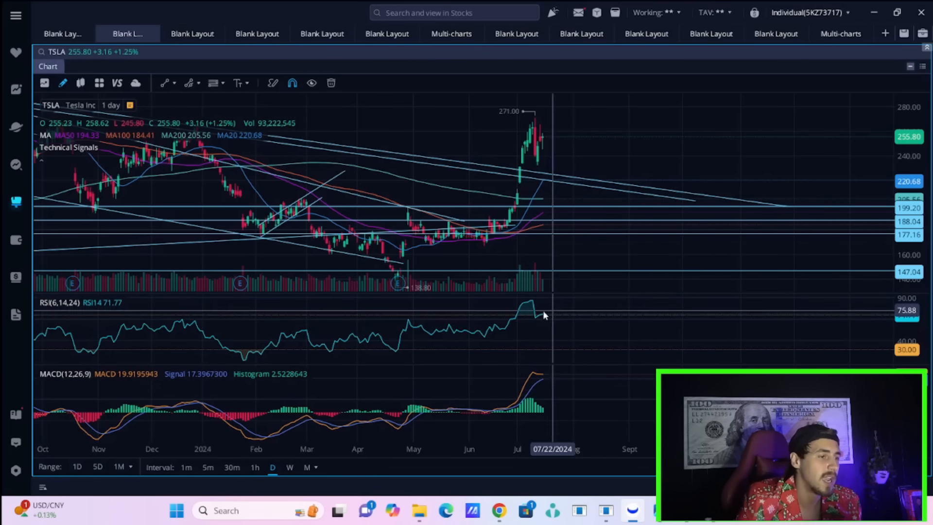
mouse_move(627, 111)
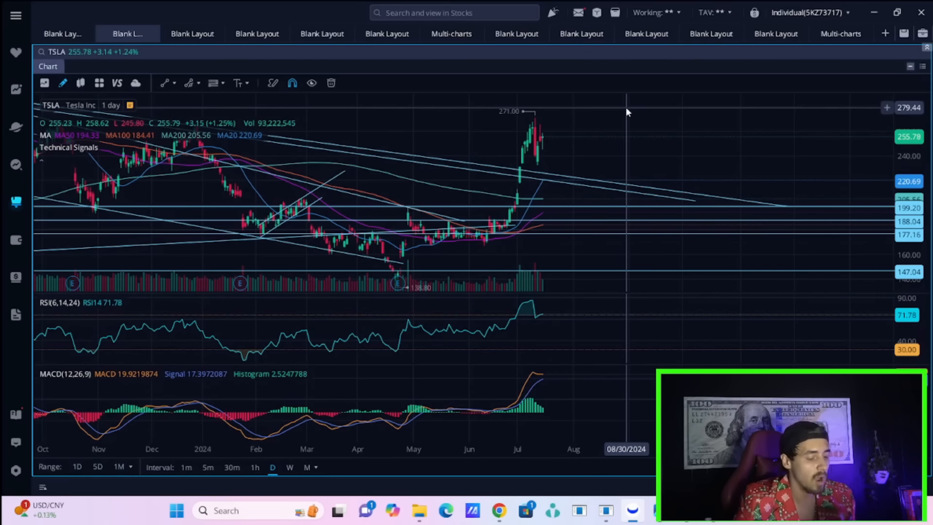
mouse_move(521, 105)
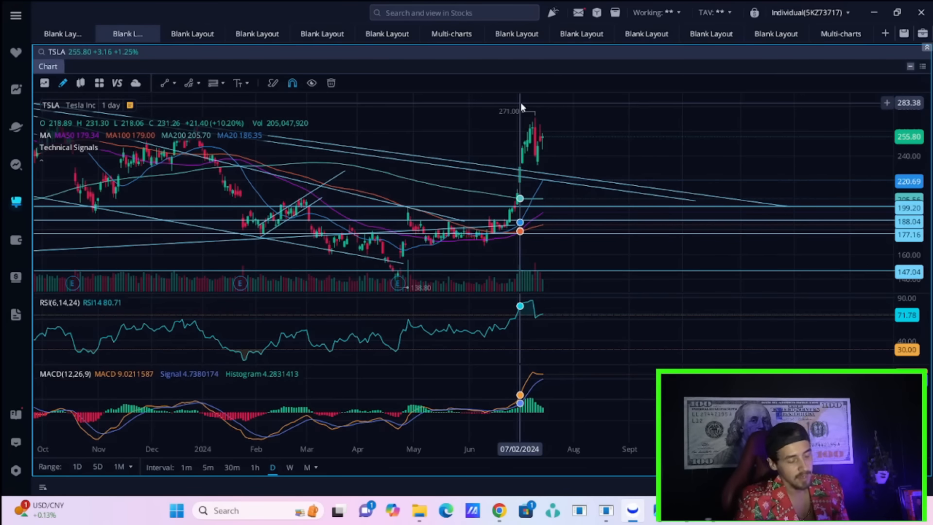
mouse_move(531, 131)
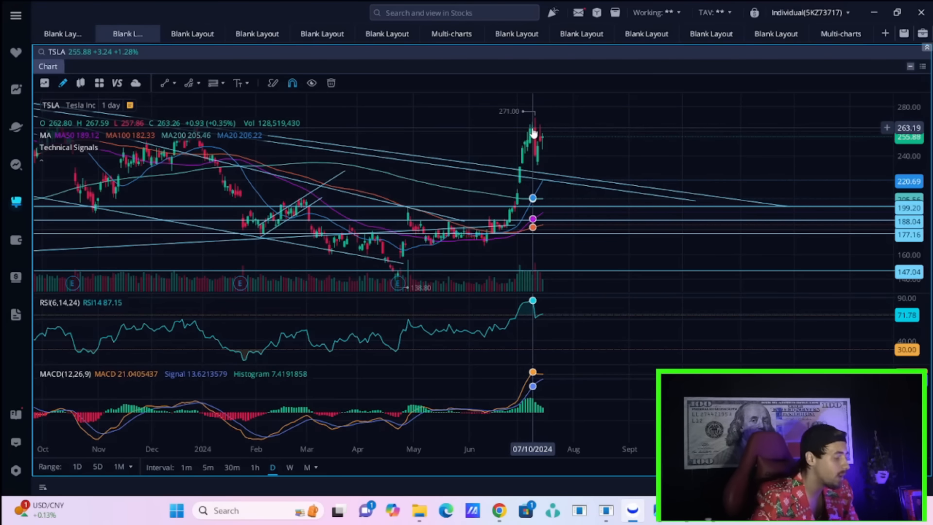
mouse_move(513, 139)
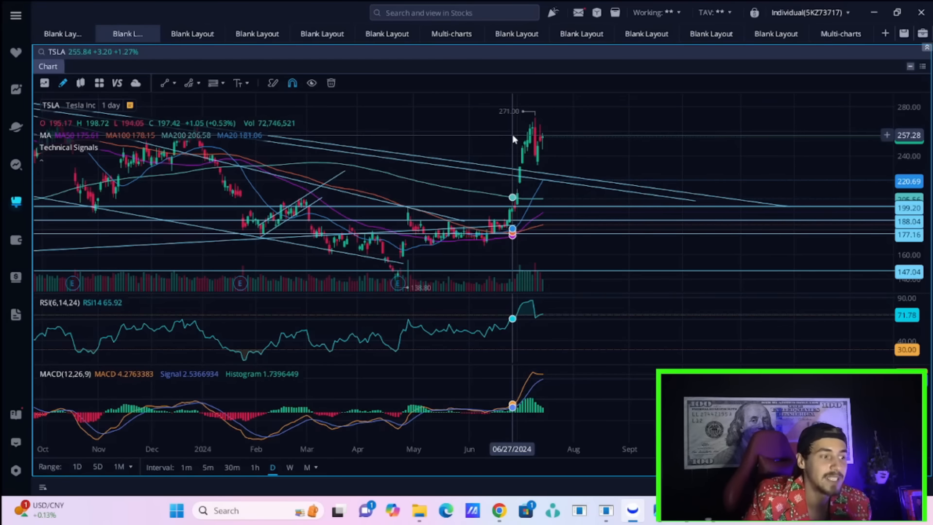
mouse_move(566, 334)
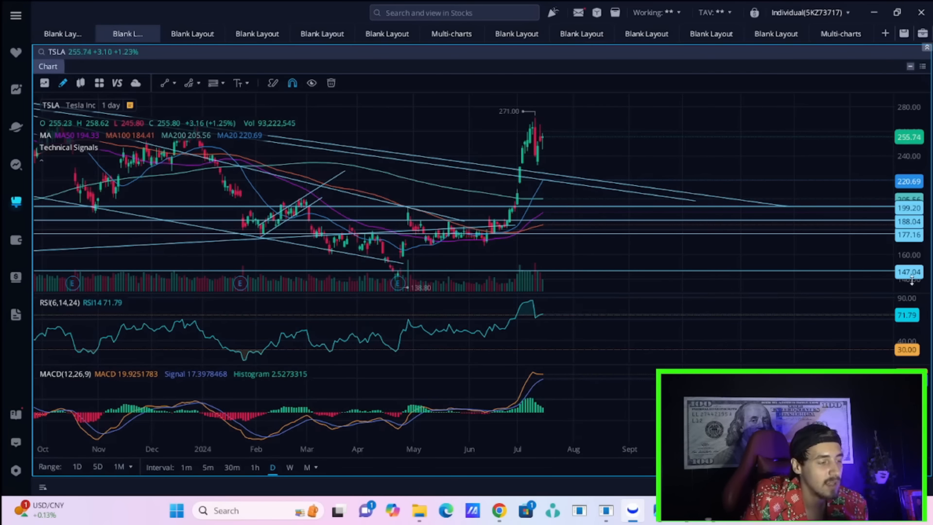
mouse_move(557, 353)
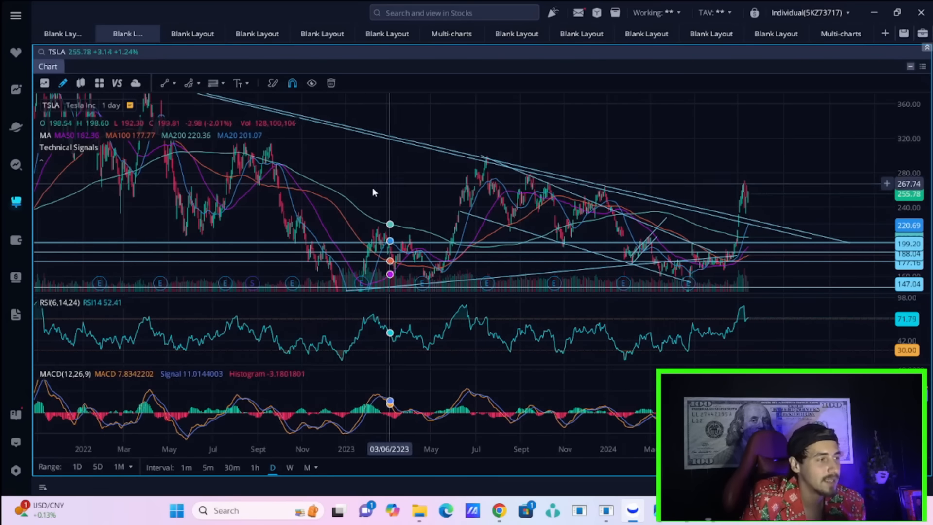
mouse_move(406, 185)
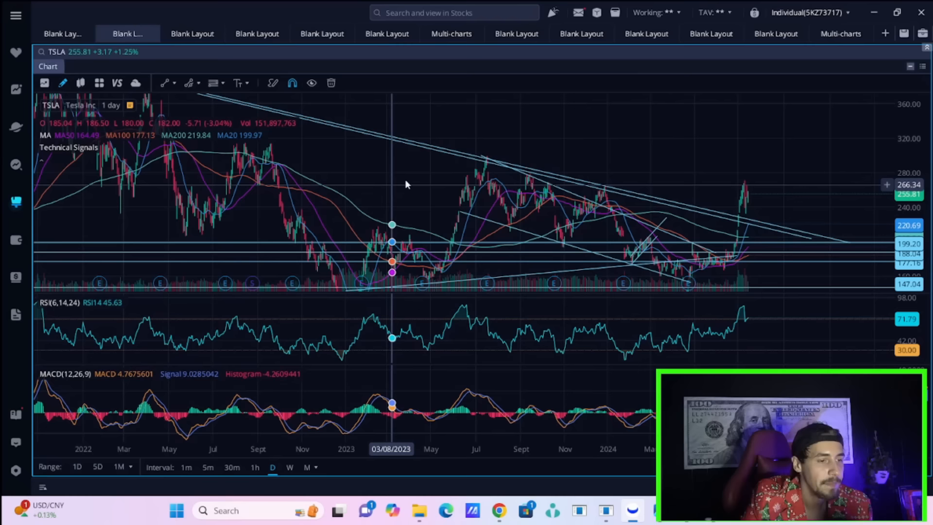
mouse_move(764, 191)
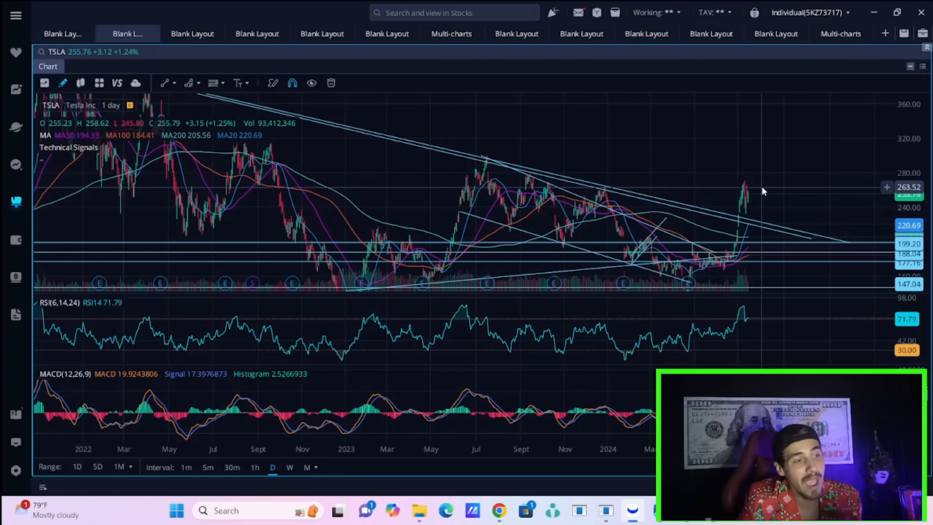